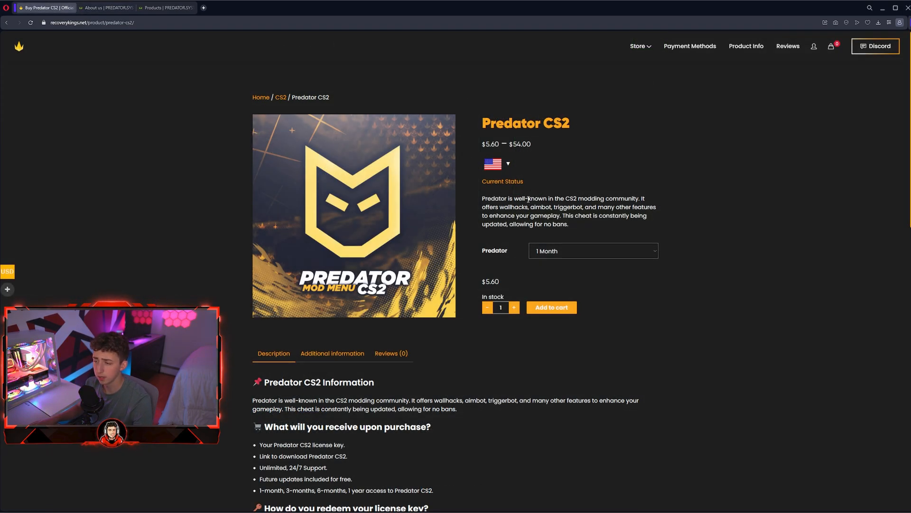
- Add the 1-month Predator CS2 license to the cart and view the cart at $5.32
left_click(551, 307)
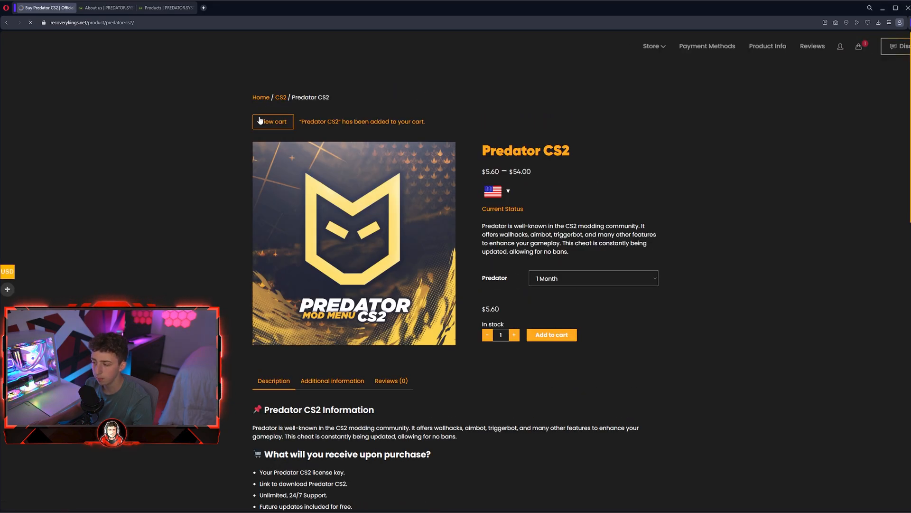
left_click(272, 122)
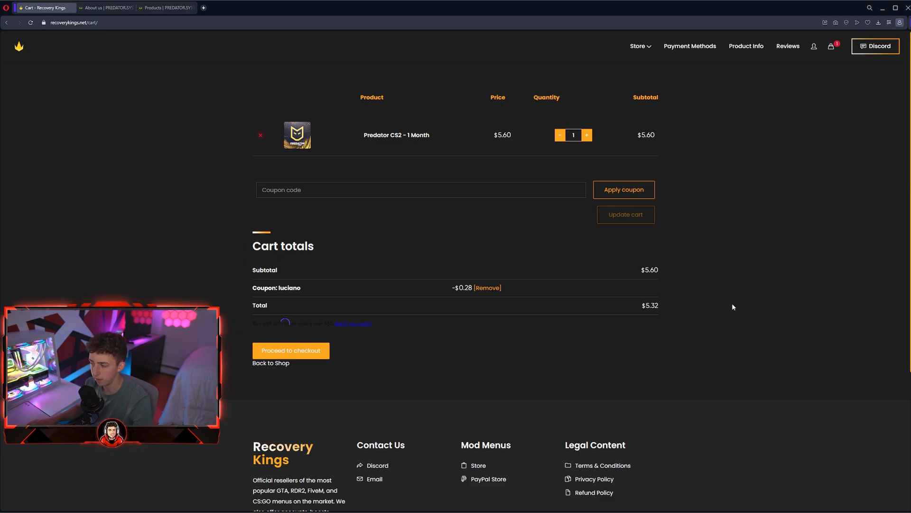
mouse_move(792, 270)
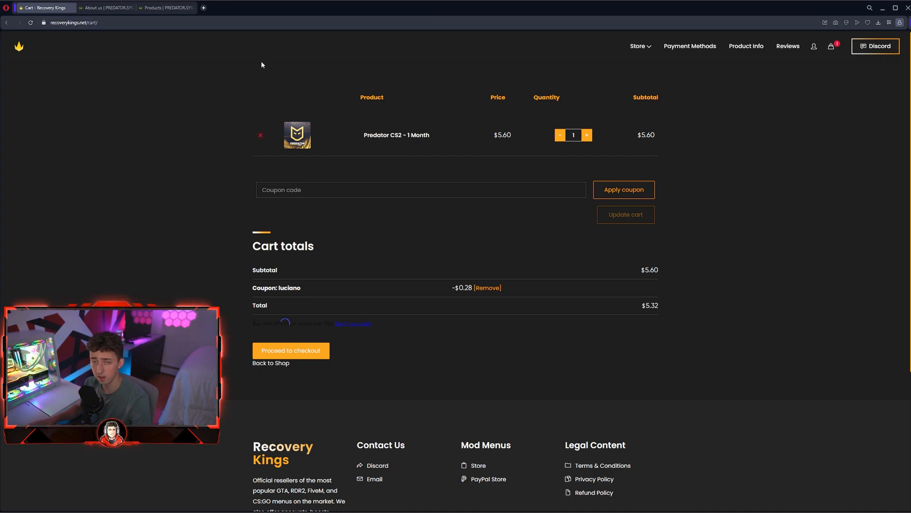
mouse_move(230, 90)
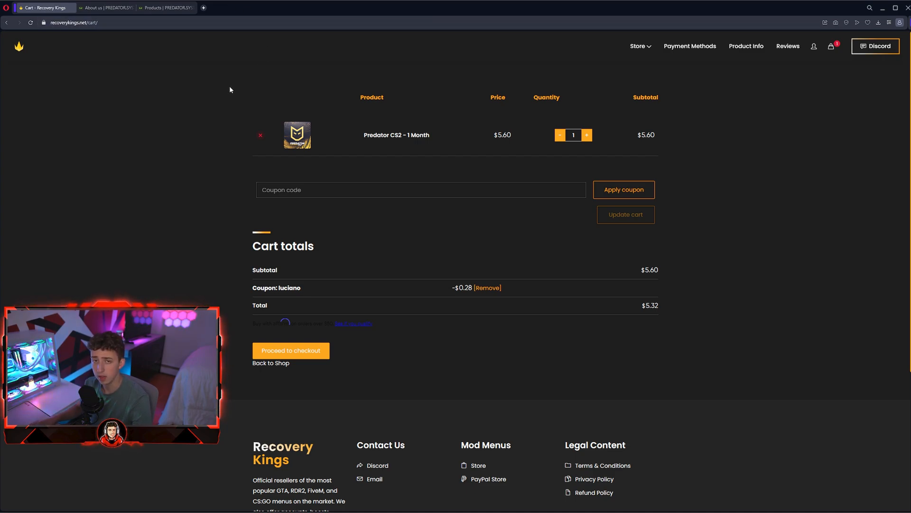
- Register a new forum account with username, email and password, agreeing to the terms
left_click(104, 8)
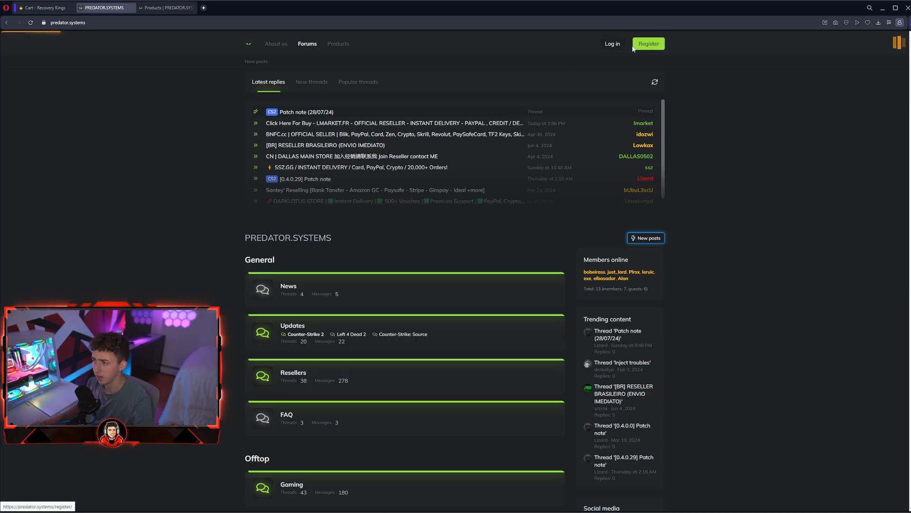
left_click(649, 44)
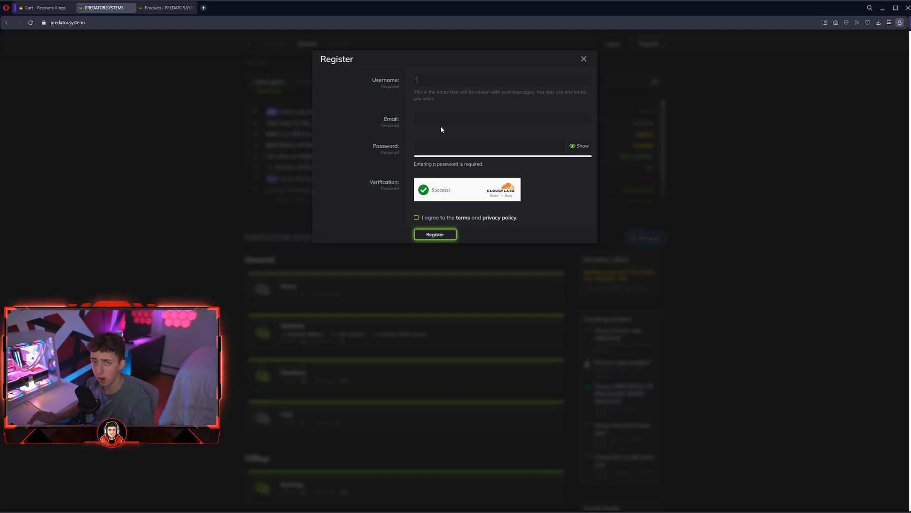
left_click(435, 234)
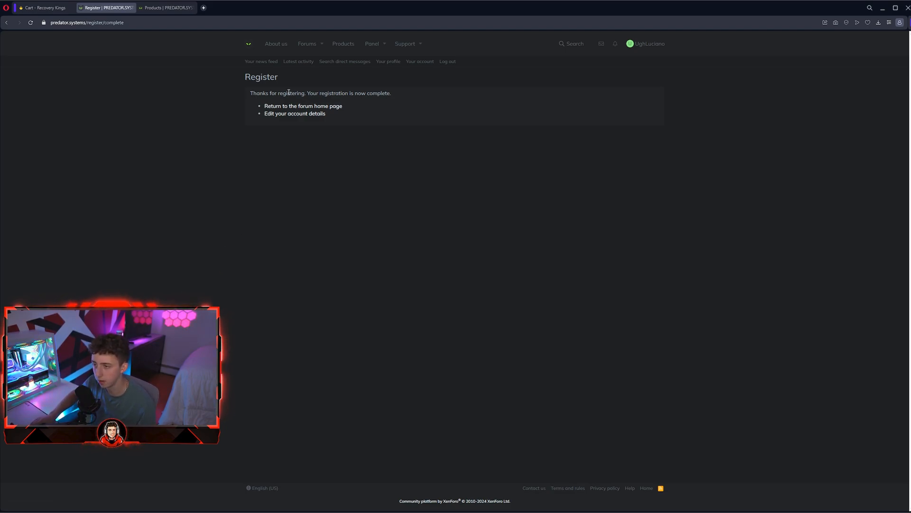
mouse_move(363, 193)
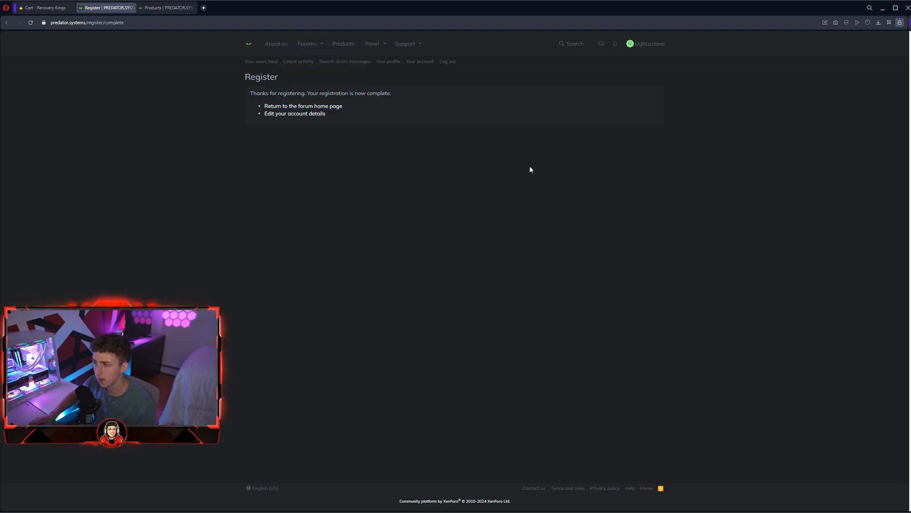
- Activate the purchased license key in the Products page's key activation field
left_click(343, 44)
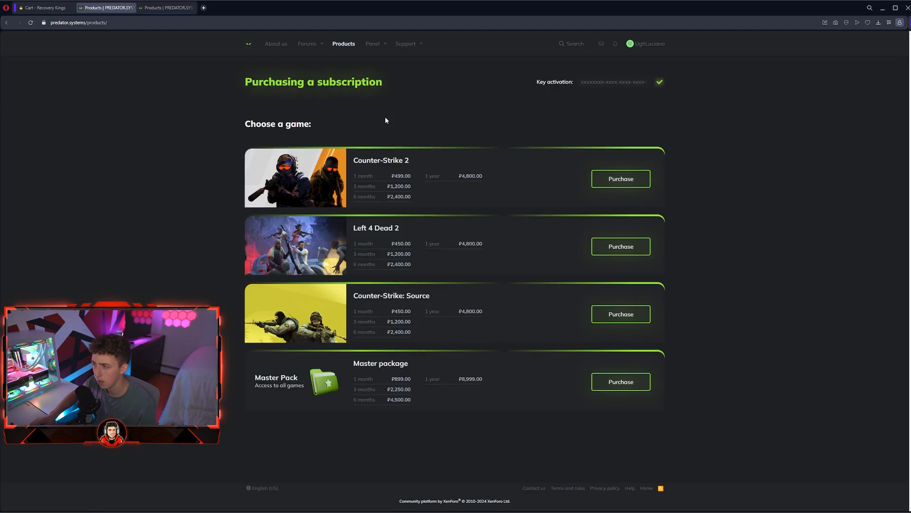
mouse_move(570, 91)
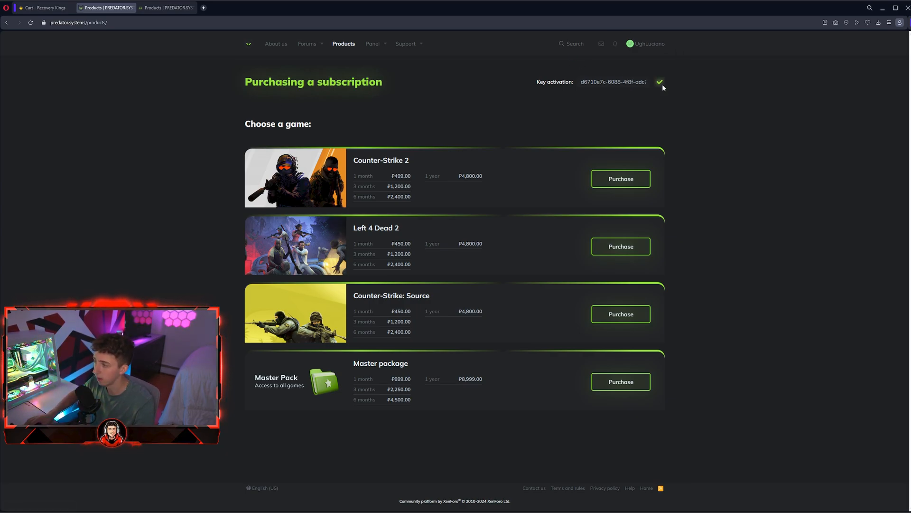
left_click(660, 81)
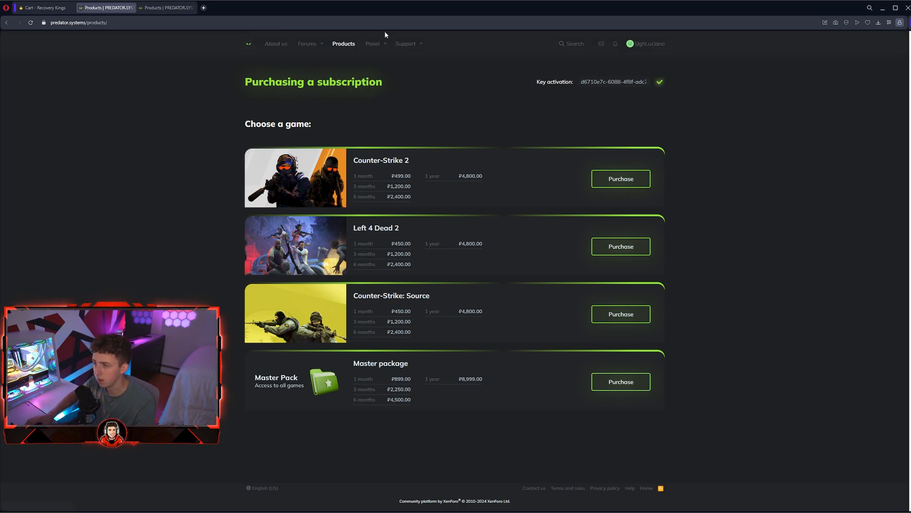
- Open the customer panel listing the active CS2 subscription expiring in 30 days
left_click(372, 44)
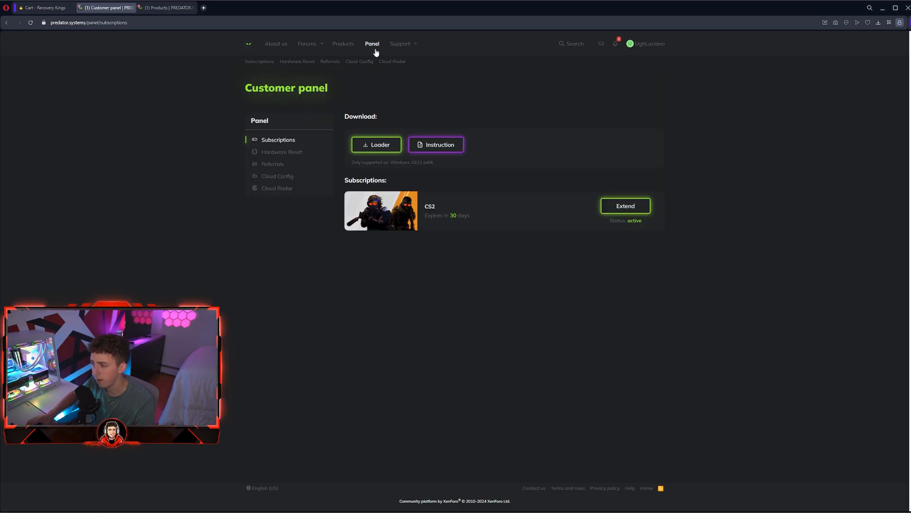
mouse_move(409, 92)
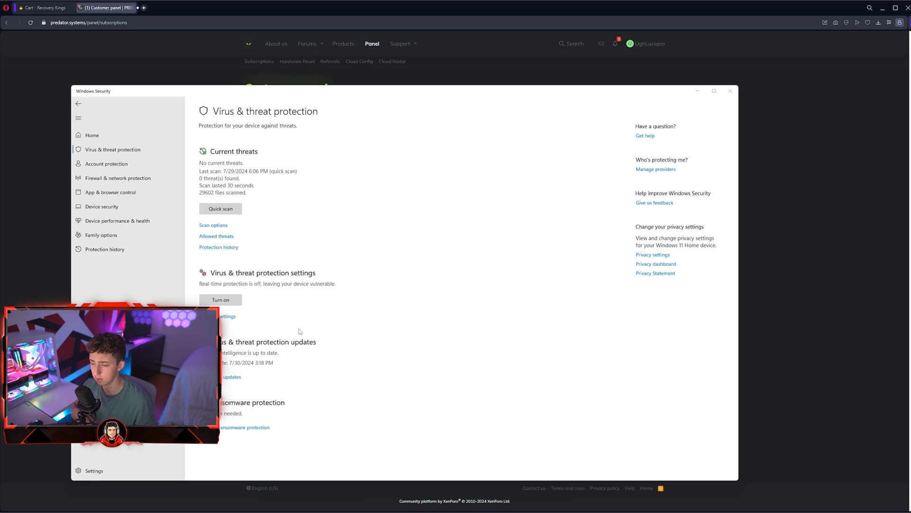
- Check virus and threat protection settings, then minimize Windows Security to return to the panel
left_click(226, 316)
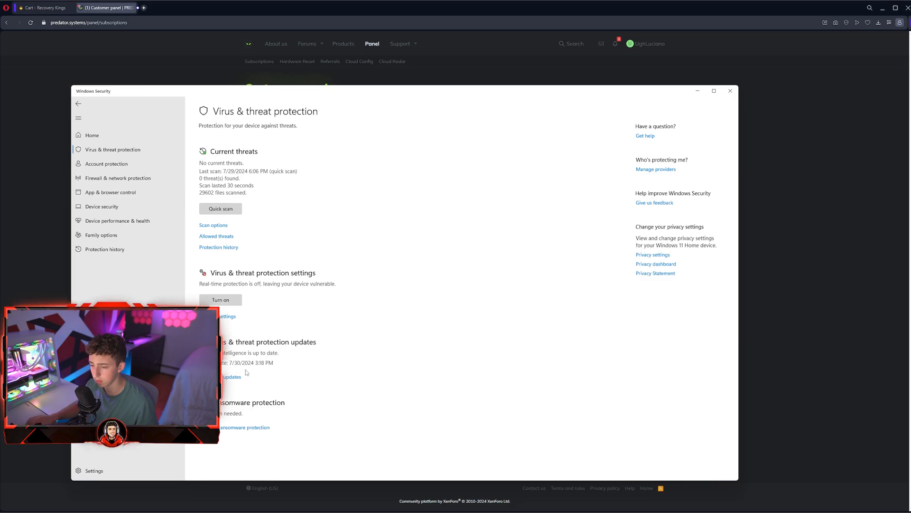
left_click(224, 315)
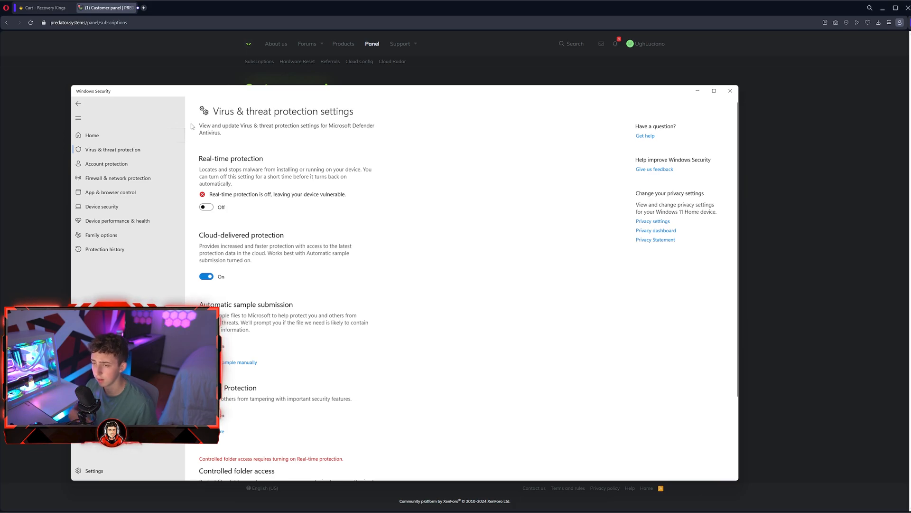
left_click(730, 90)
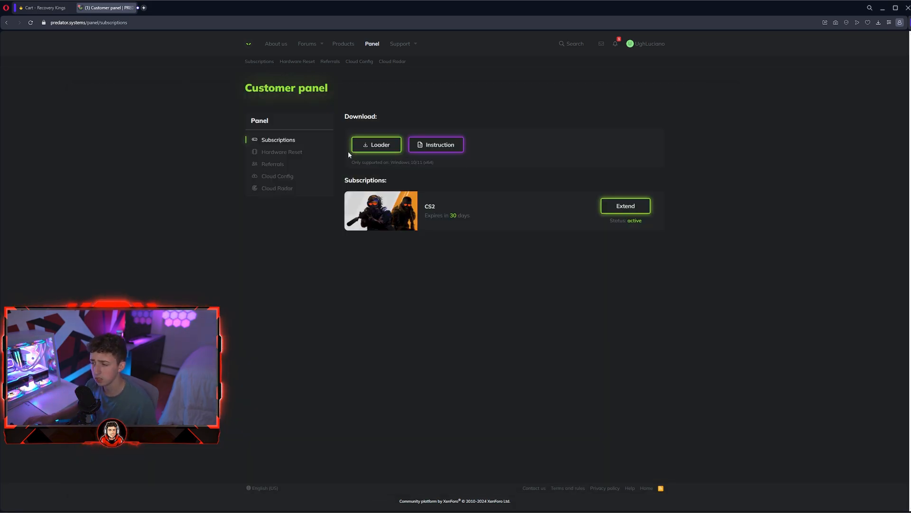
- Download the Predator loader and restore Windows Security scrolled to Exclusions
left_click(376, 144)
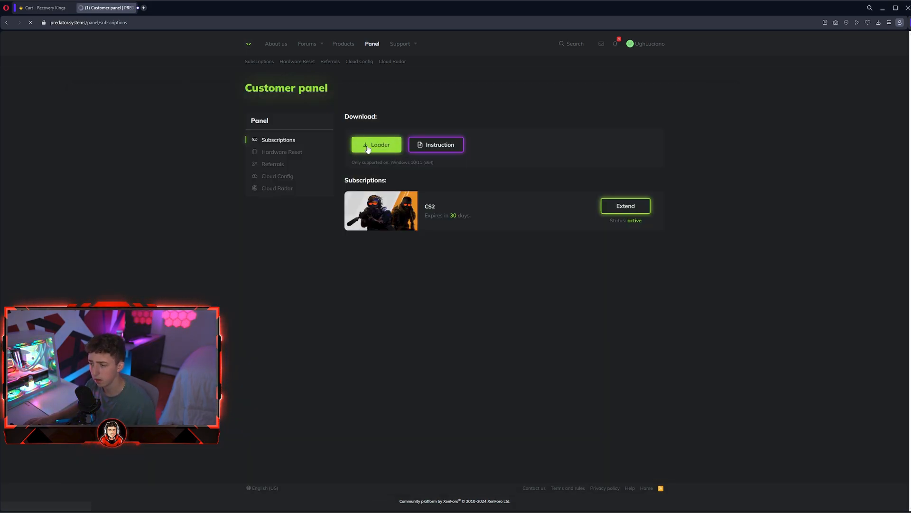
left_click(376, 145)
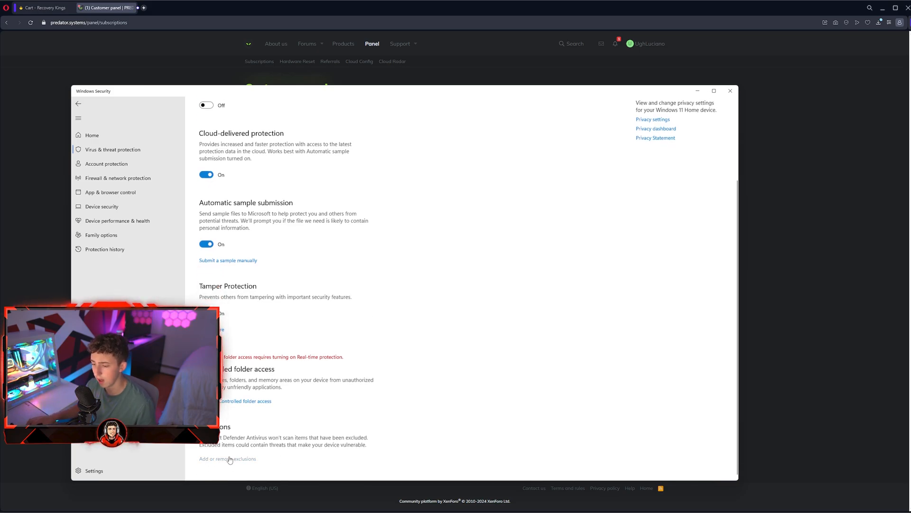
- Add the downloaded loader as a Defender file exclusion and launch it from Downloads
left_click(238, 169)
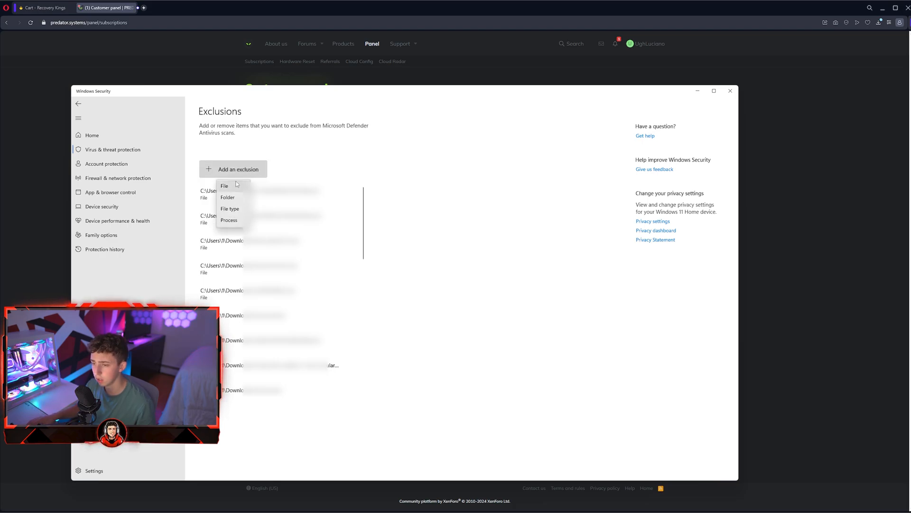
left_click(224, 185)
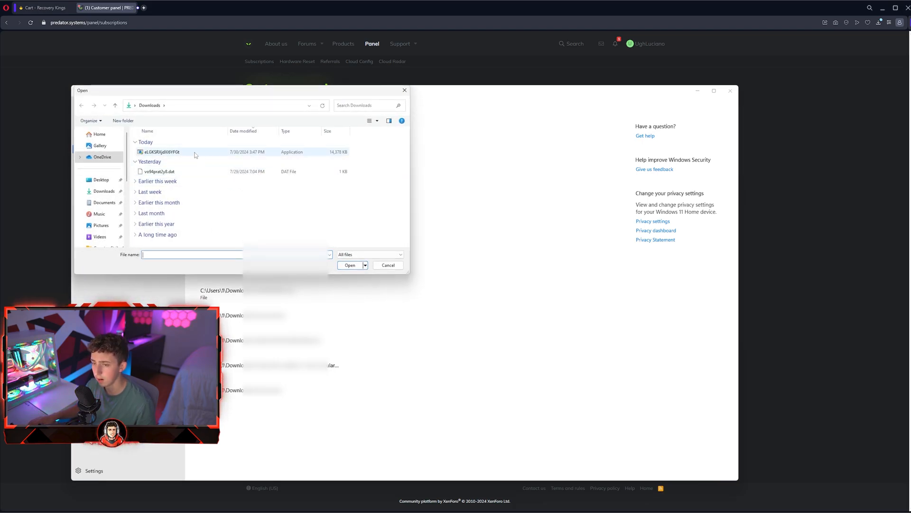
left_click(168, 152)
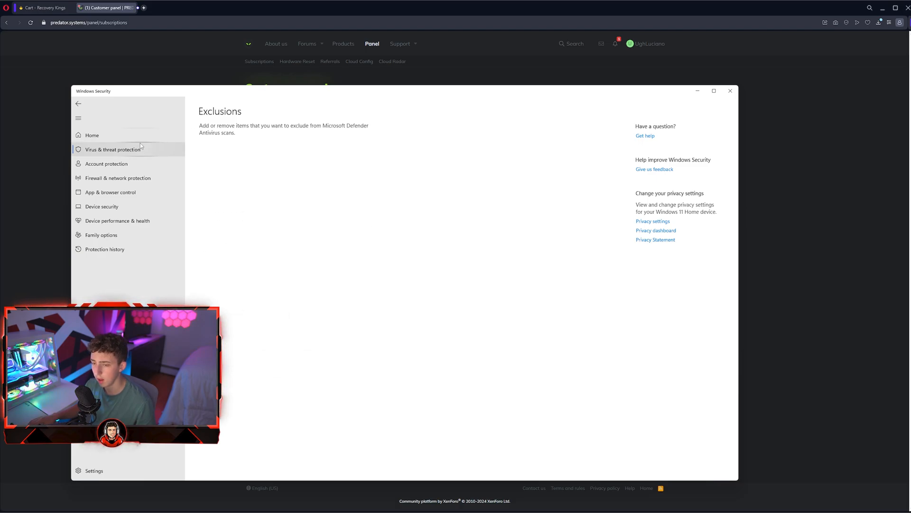
left_click(113, 150)
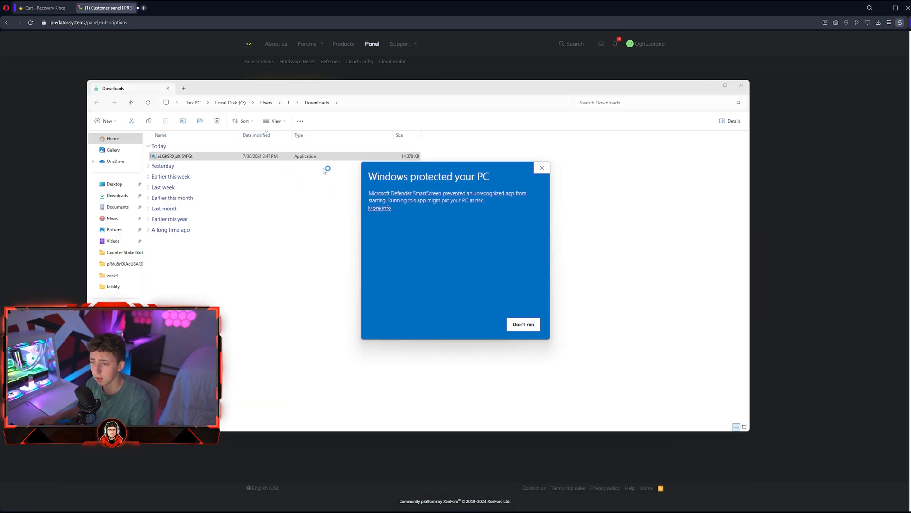
- Run the loader past the SmartScreen warning so it waits for the game
left_click(540, 167)
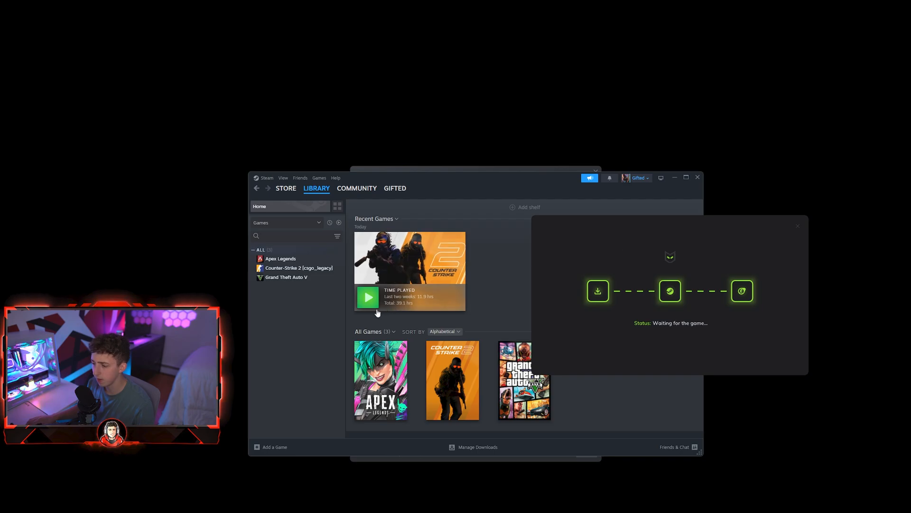
- Play the current Counter-Strike 2 version from Steam and dismiss the sale popup
left_click(367, 298)
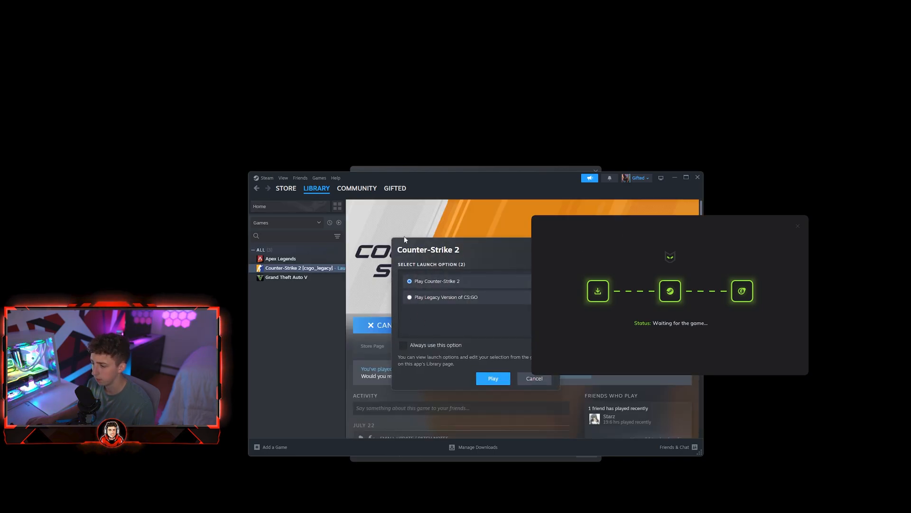
left_click(492, 378)
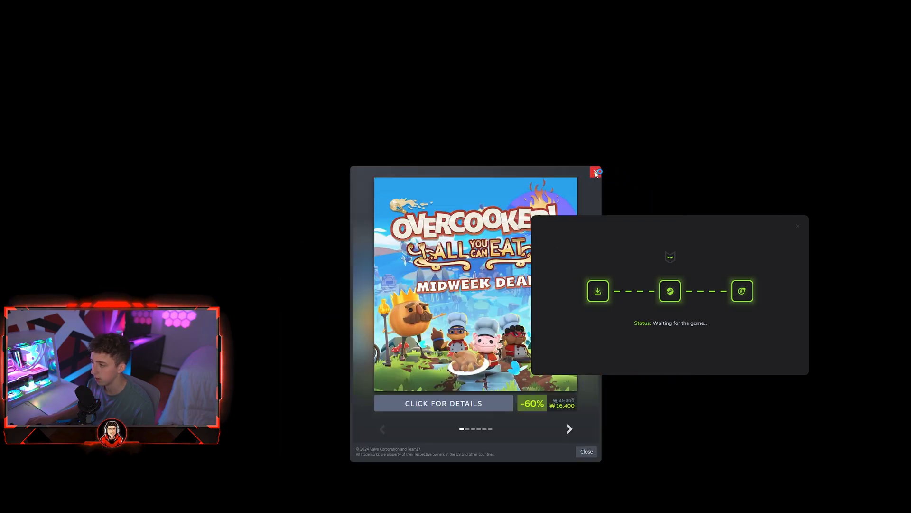
left_click(595, 172)
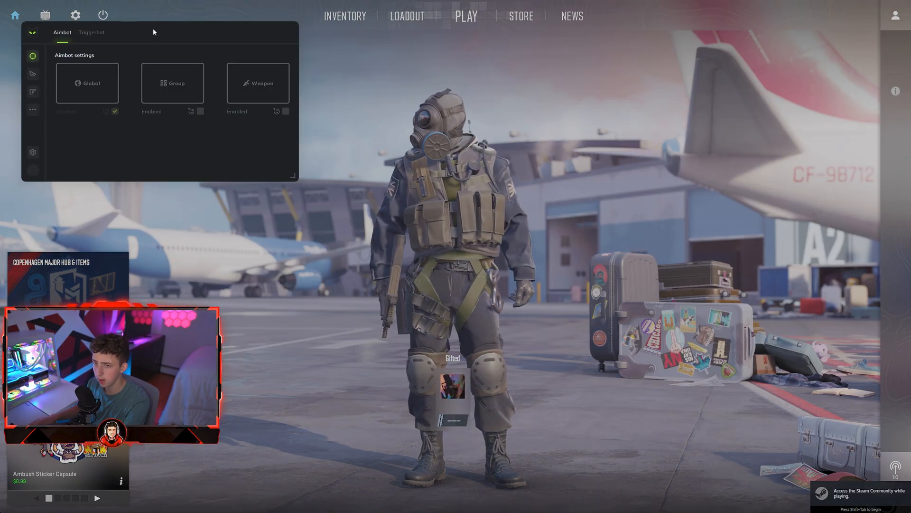
- Center the cheat menu and browse the Triggerbot and player ESP sections
left_click_drag(160, 32, 445, 166)
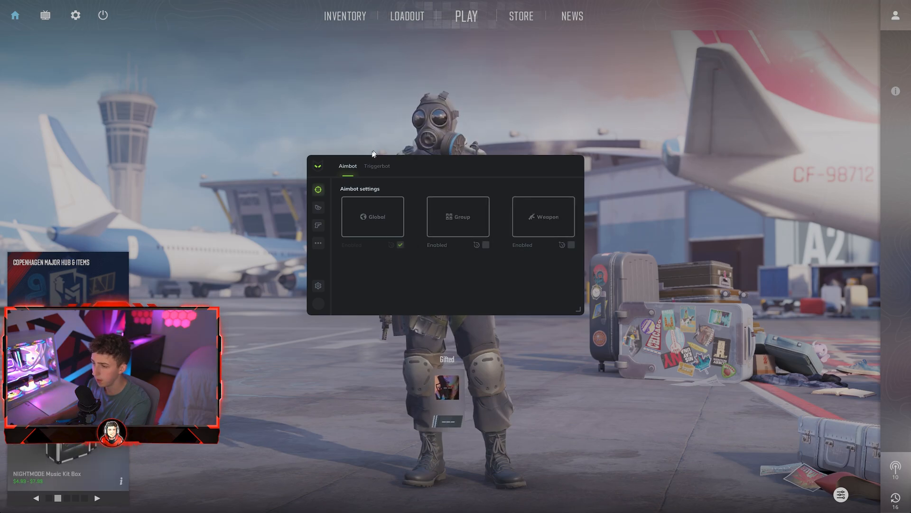
left_click(376, 166)
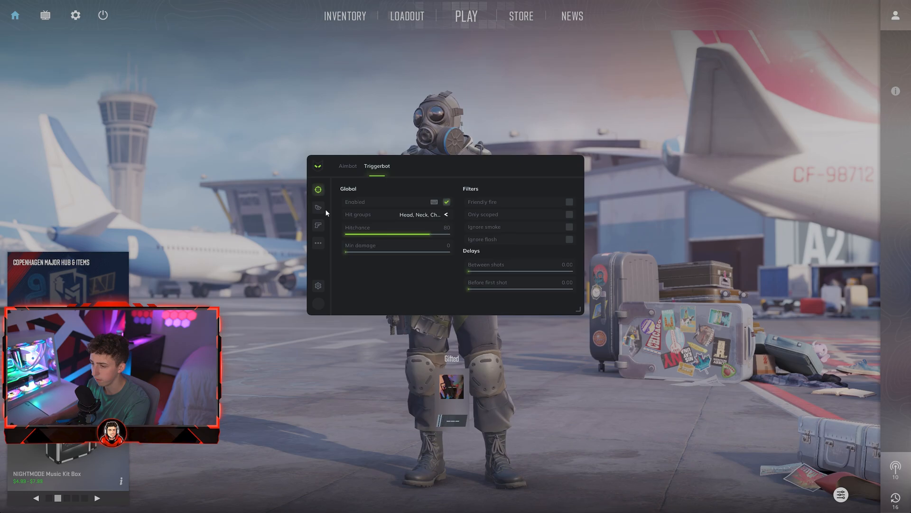
left_click(318, 208)
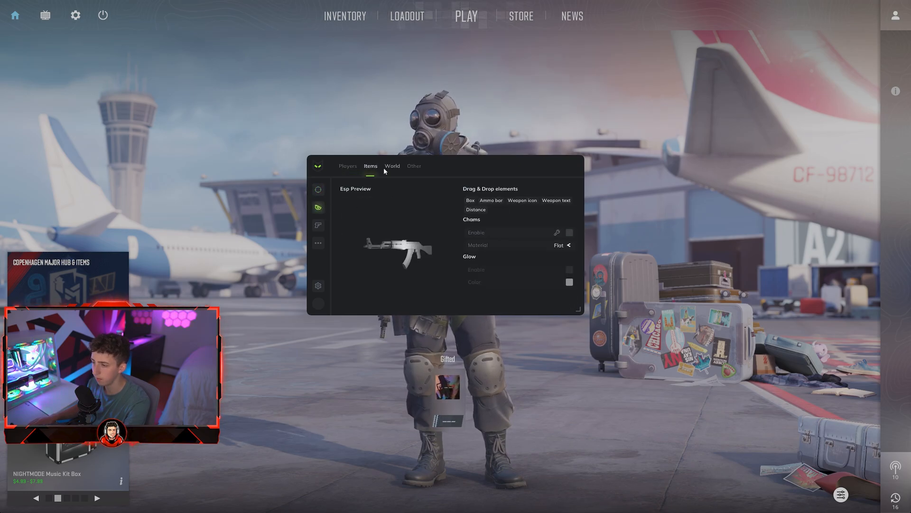
left_click(347, 167)
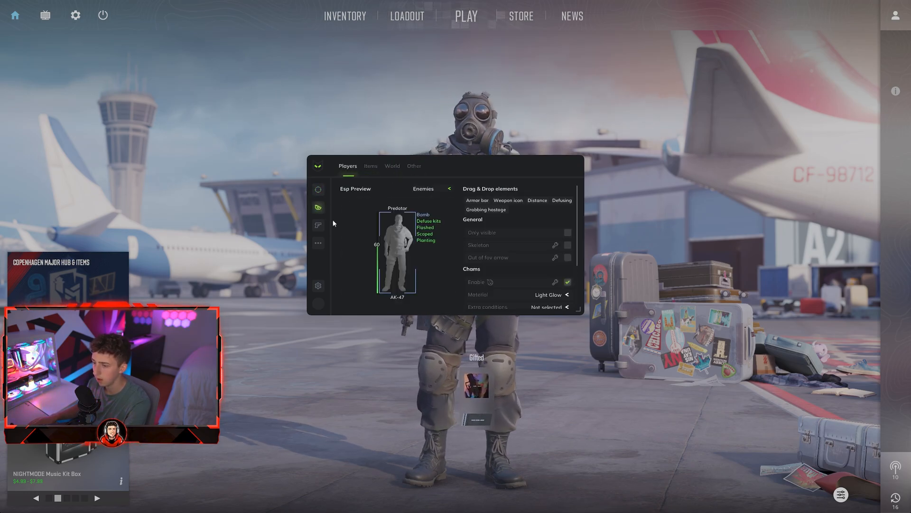
- Add a Desert Eagle skin from Pistols to the inventory and save it
left_click(318, 225)
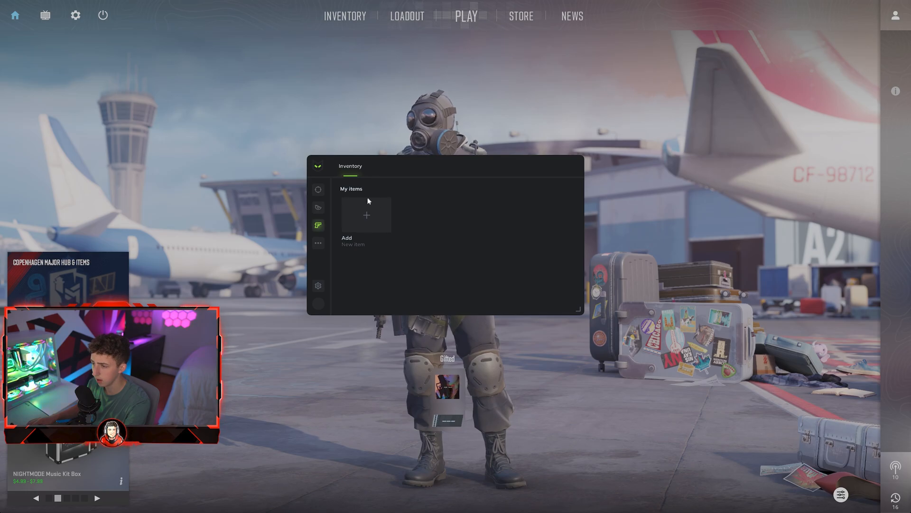
left_click(366, 215)
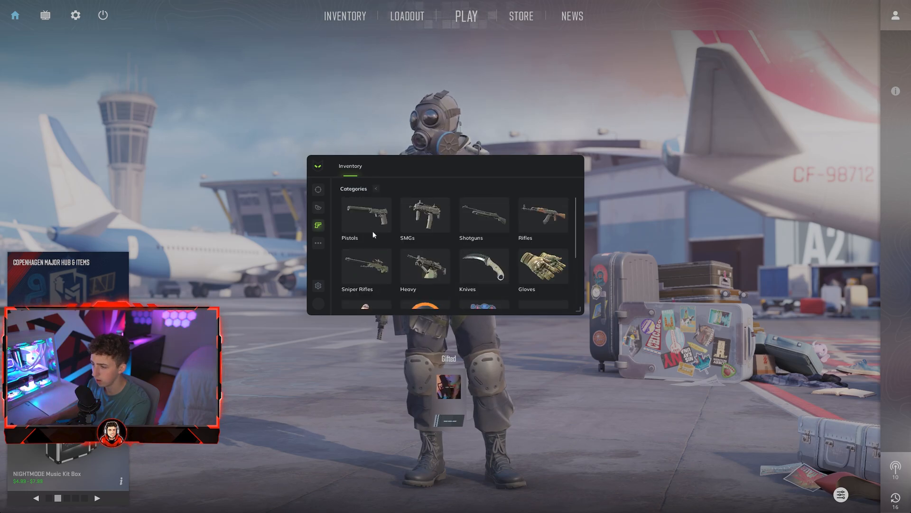
left_click(350, 218)
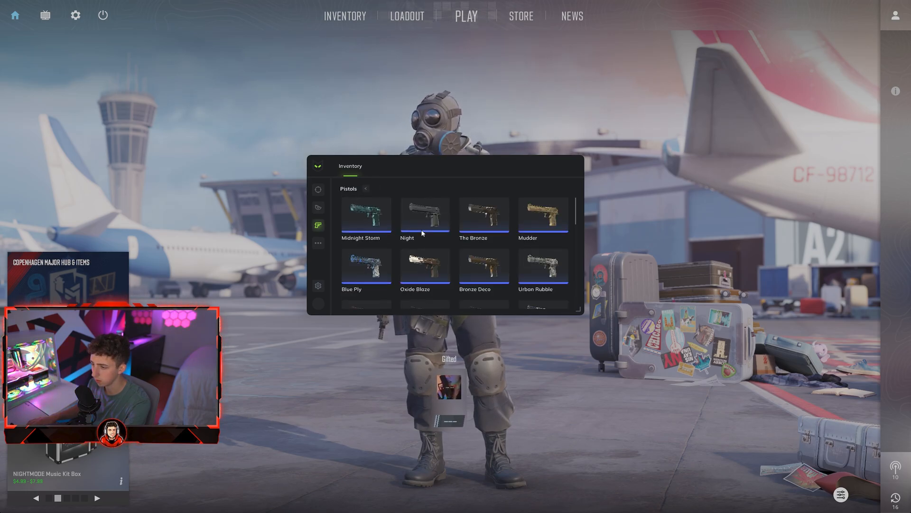
left_click(424, 215)
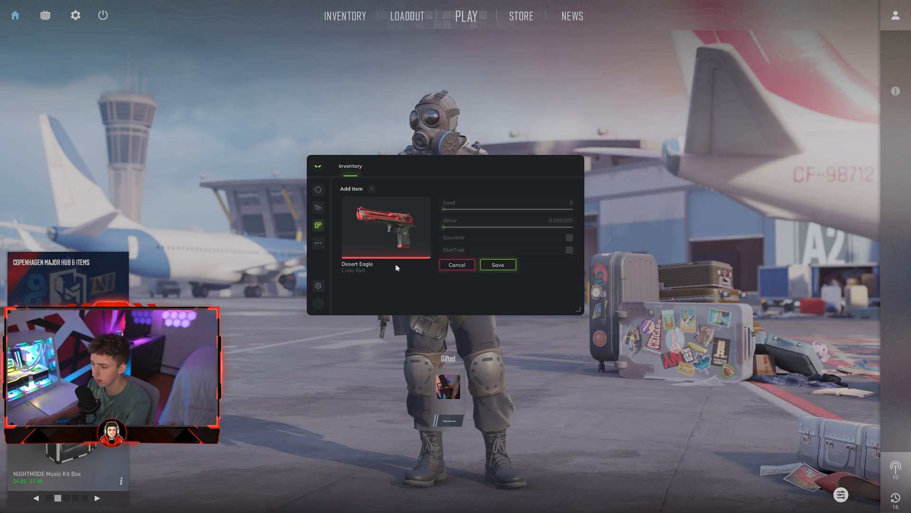
left_click(318, 243)
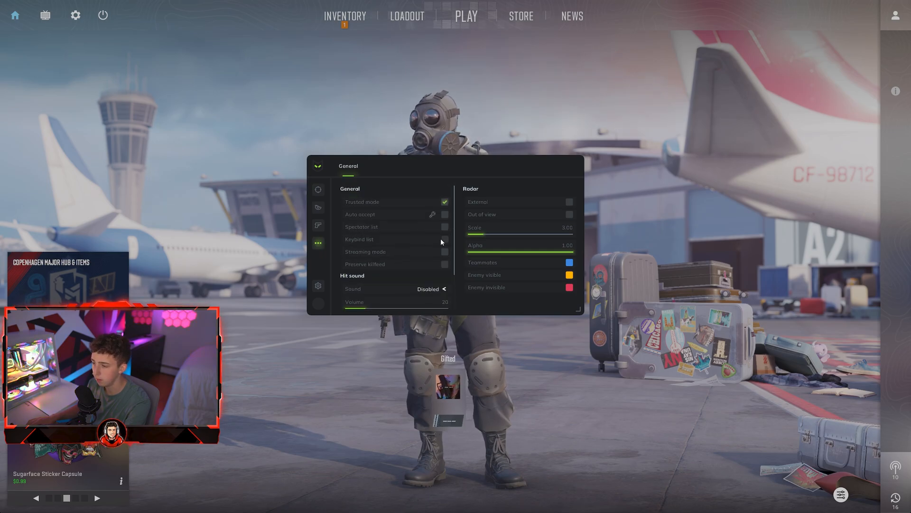
- Enable the spectator and keybind lists, view Config and Settings, and return to Aimbot
left_click(444, 226)
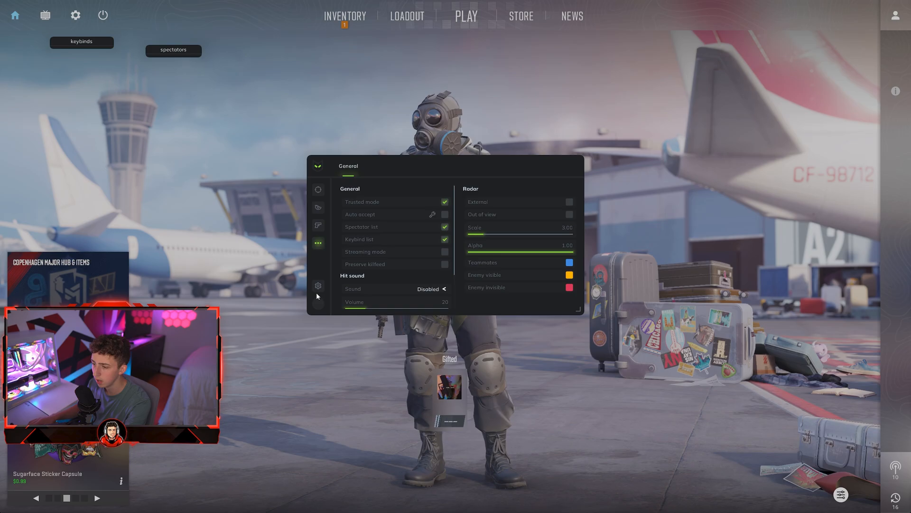
left_click(318, 285)
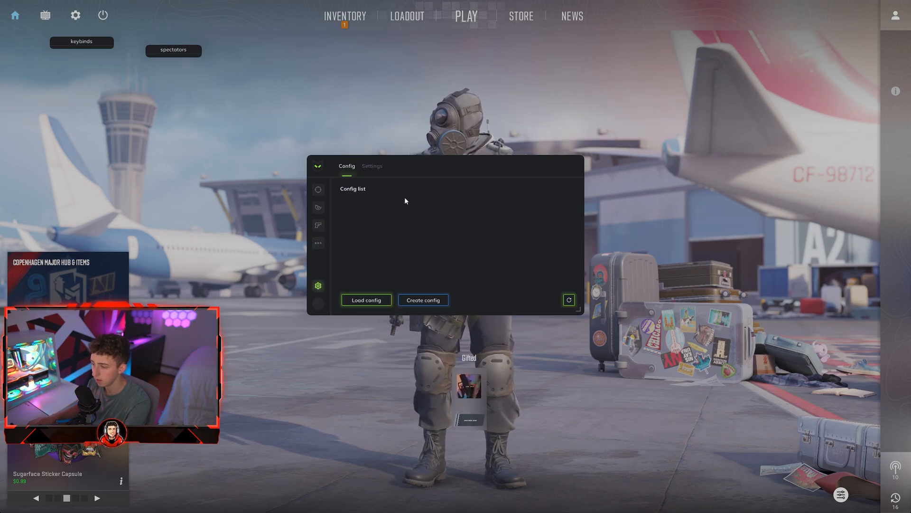
left_click(371, 166)
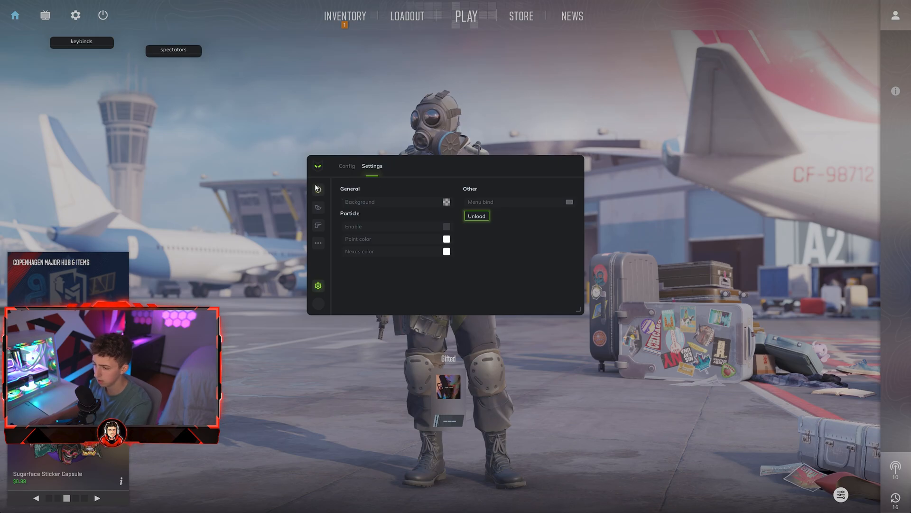
left_click(318, 169)
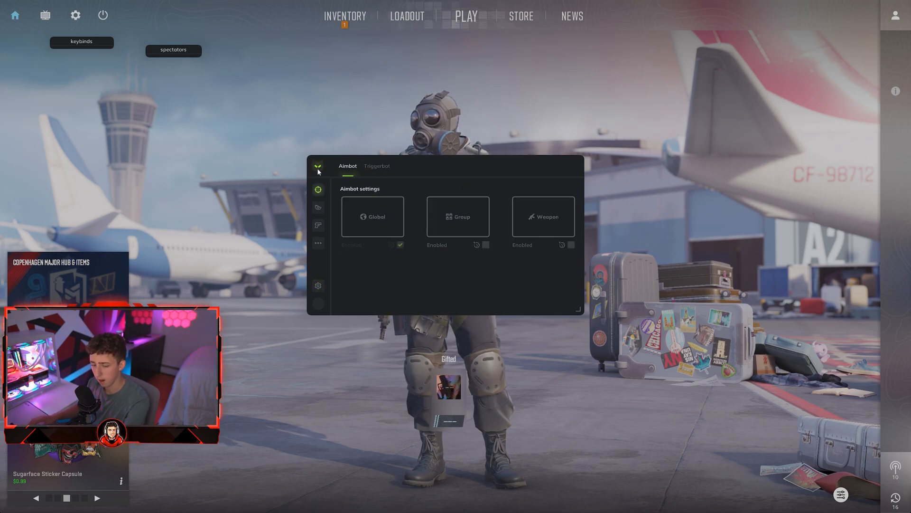